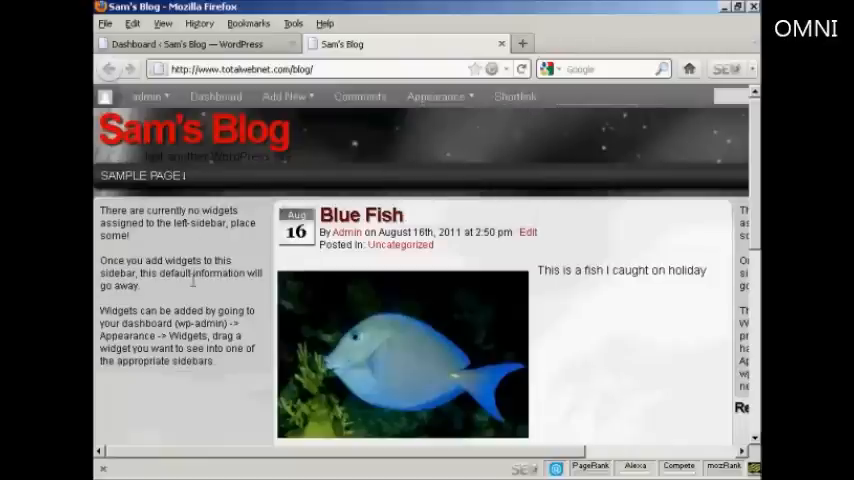
{"action": "mouse_move", "coordinate": [190, 375]}
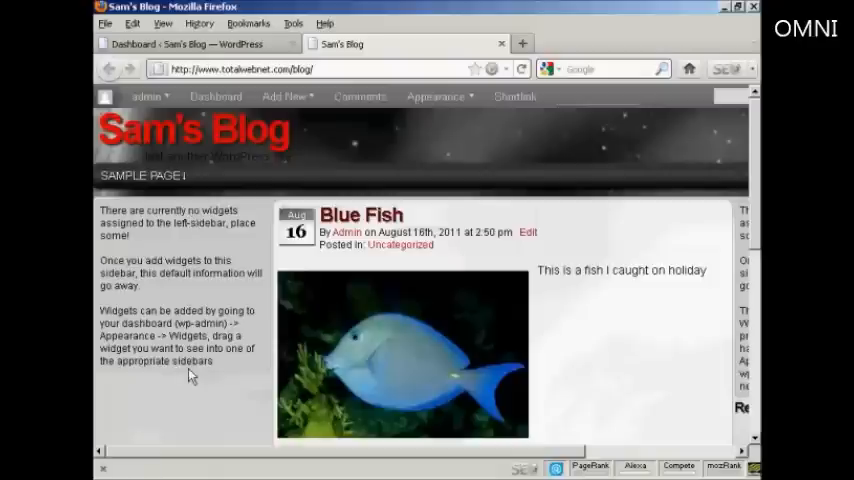
Step: From the Dashboard, go to Appearance and choose the Widgets submenu
{"action": "scroll", "scroll_direction": "right", "scroll_amount": 3}
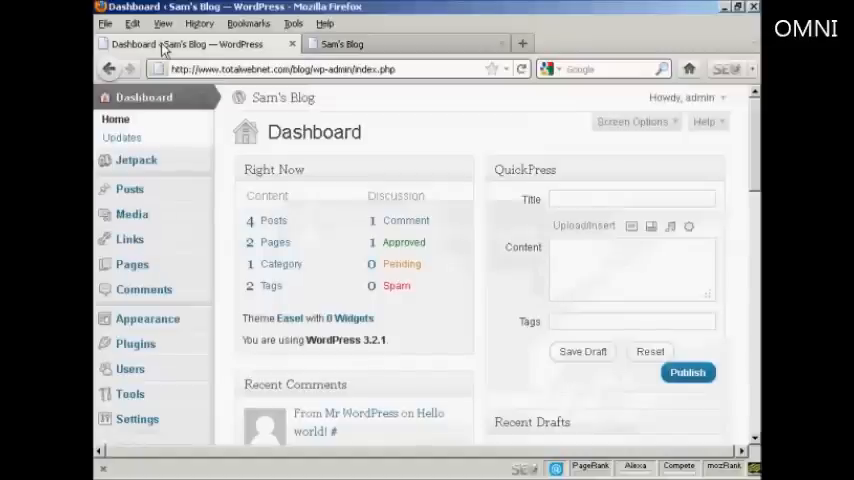
{"action": "mouse_move", "coordinate": [210, 310]}
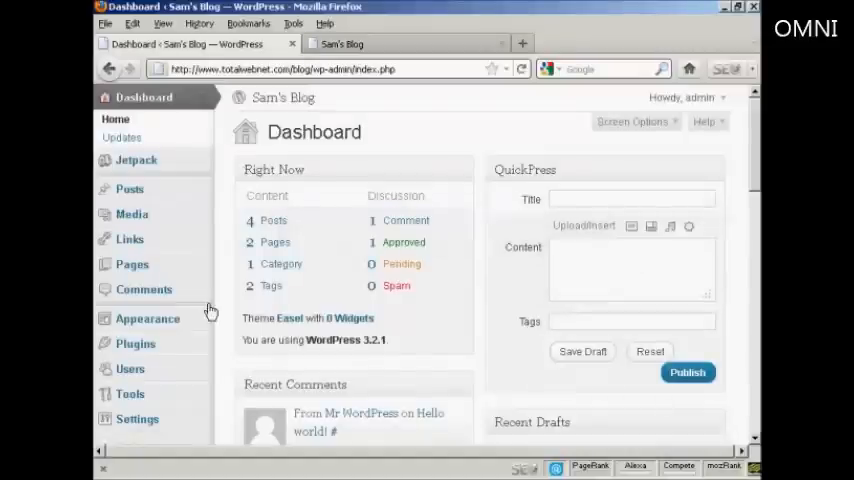
{"action": "left_click", "coordinate": [147, 318]}
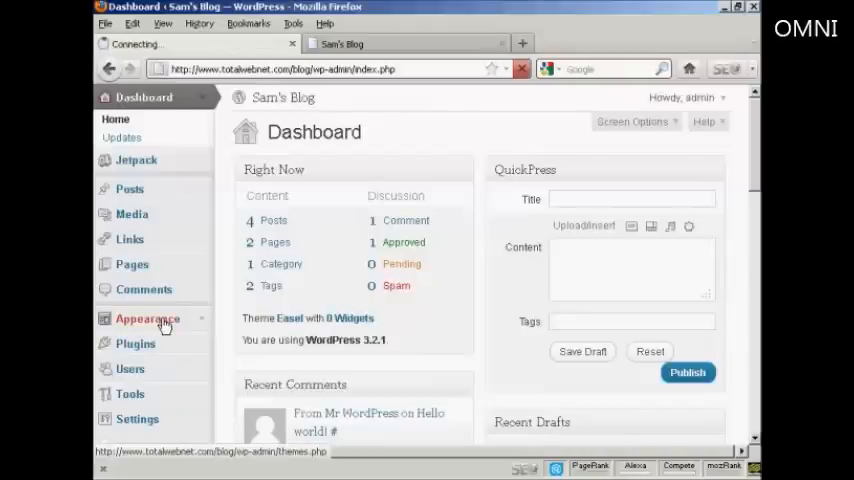
{"action": "left_click", "coordinate": [147, 318]}
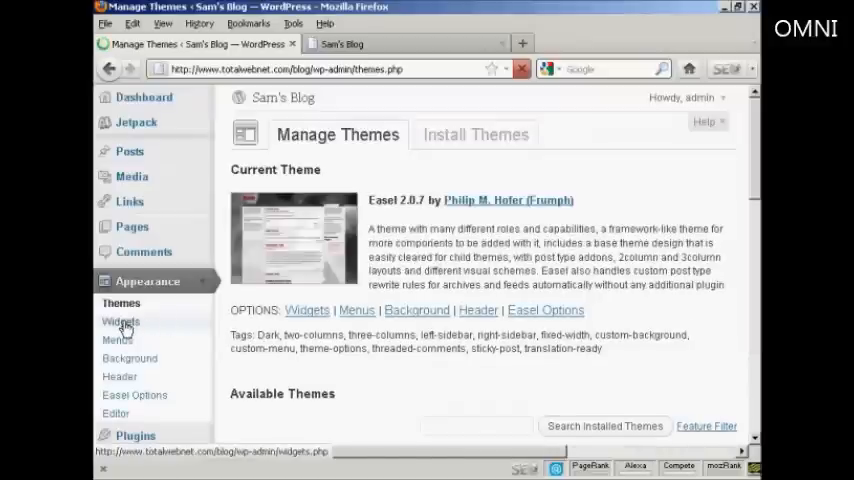
{"action": "left_click", "coordinate": [120, 321]}
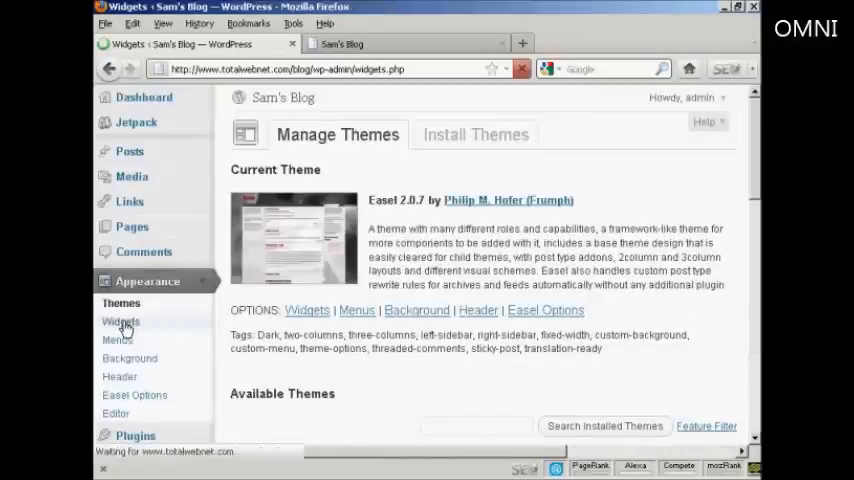
Step: Load the Widgets page and browse Available Widgets and the empty sidebar areas
{"action": "left_click", "coordinate": [121, 321]}
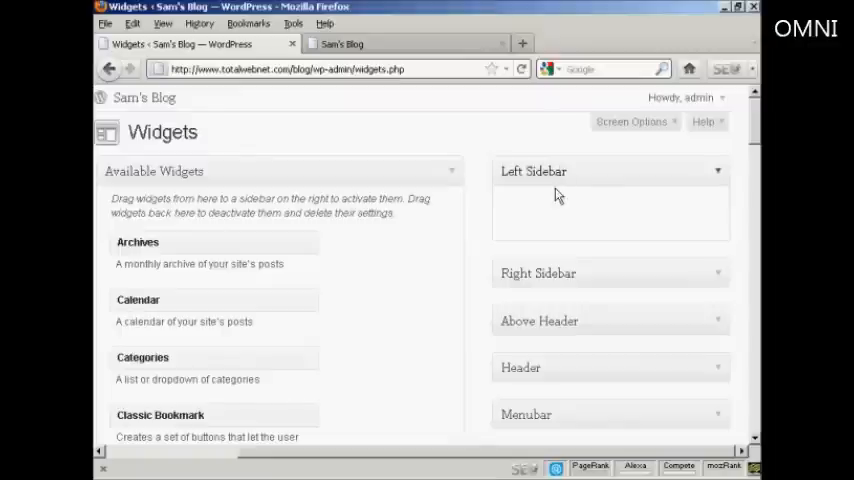
{"action": "mouse_move", "coordinate": [558, 175]}
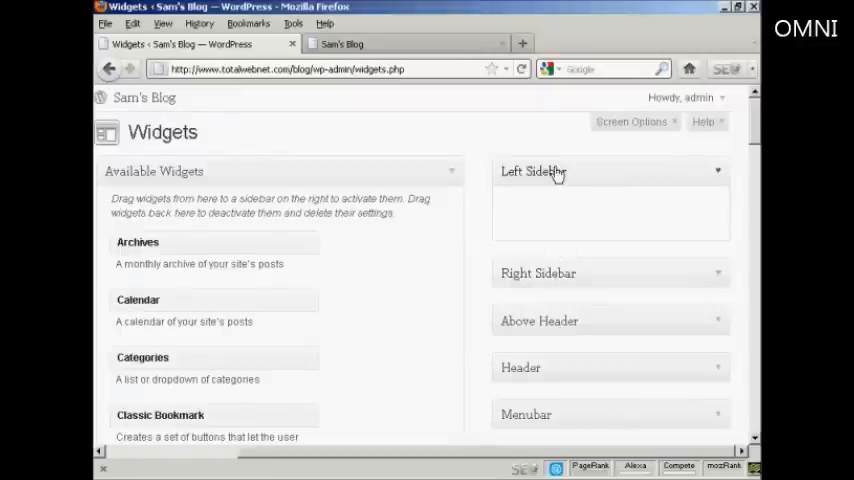
{"action": "mouse_move", "coordinate": [557, 278]}
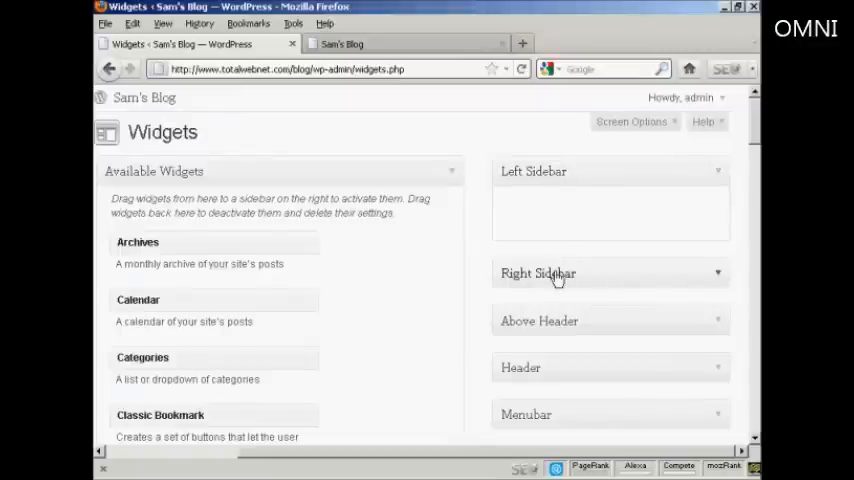
{"action": "mouse_move", "coordinate": [537, 375]}
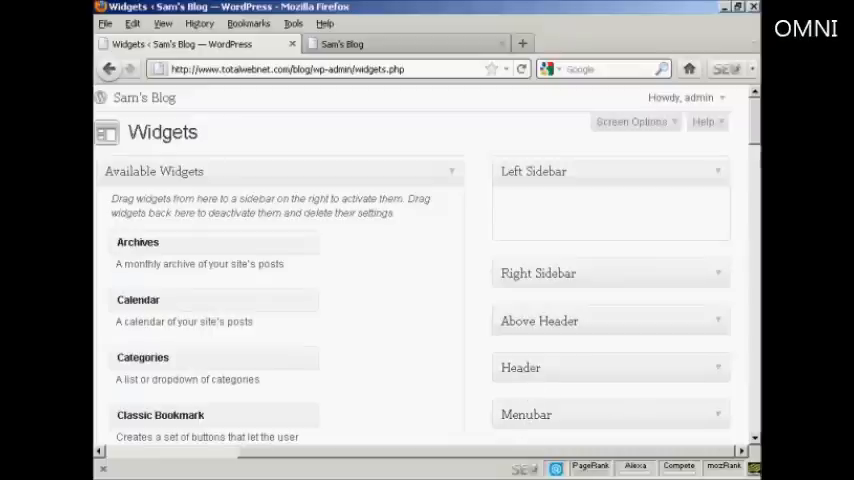
{"action": "scroll", "scroll_direction": "down", "scroll_amount": 3}
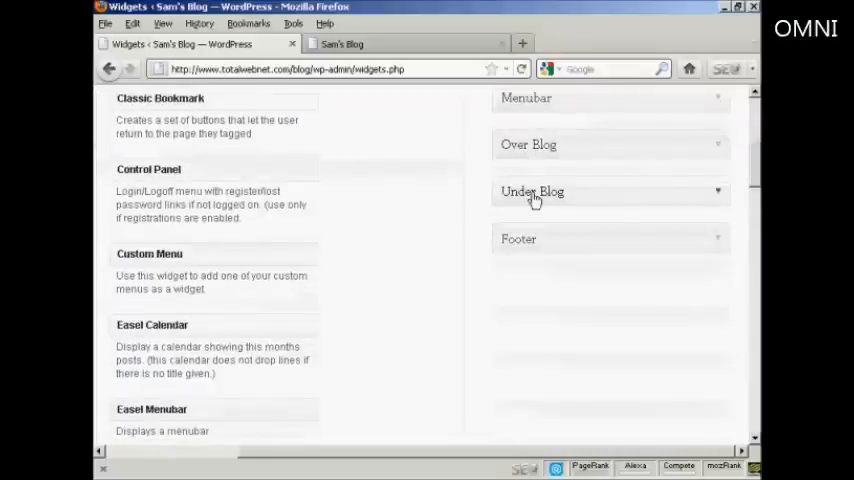
{"action": "mouse_move", "coordinate": [630, 223]}
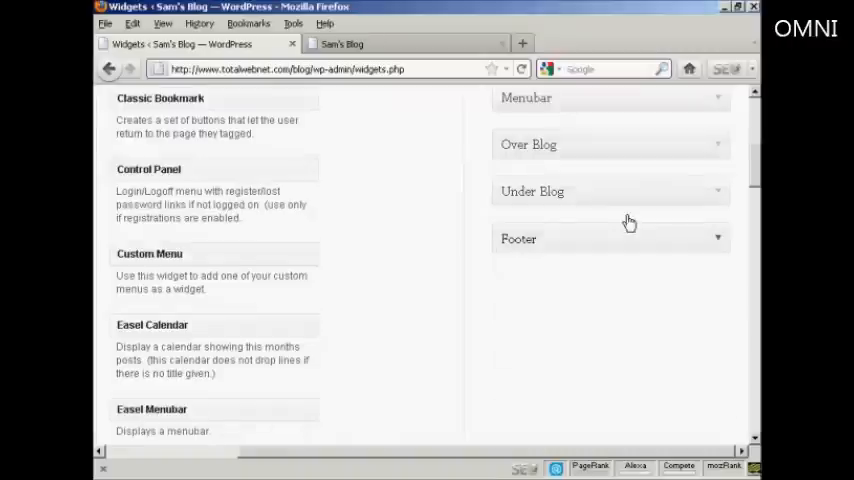
{"action": "scroll", "scroll_direction": "up", "scroll_amount": 3}
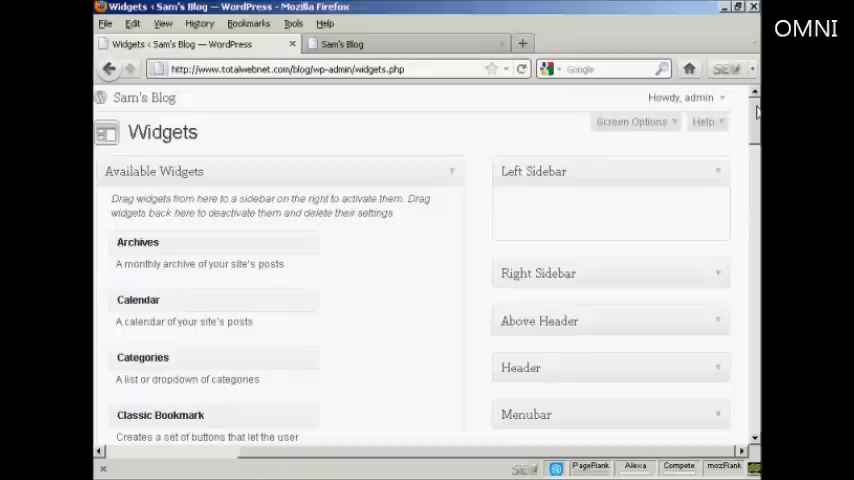
{"action": "mouse_move", "coordinate": [522, 180]}
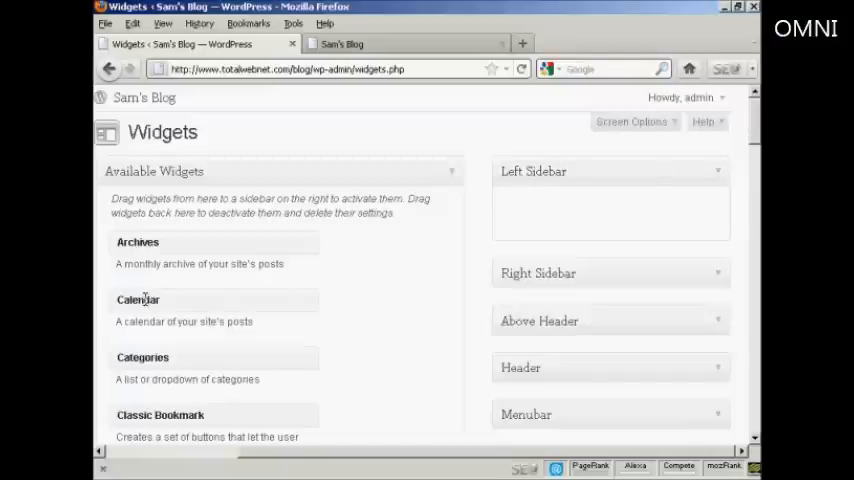
{"action": "mouse_move", "coordinate": [160, 355]}
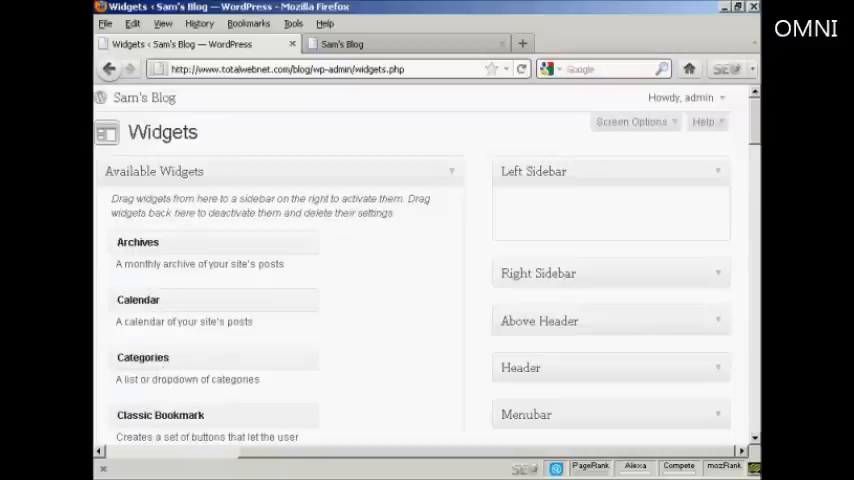
{"action": "scroll", "scroll_direction": "down", "scroll_amount": 3}
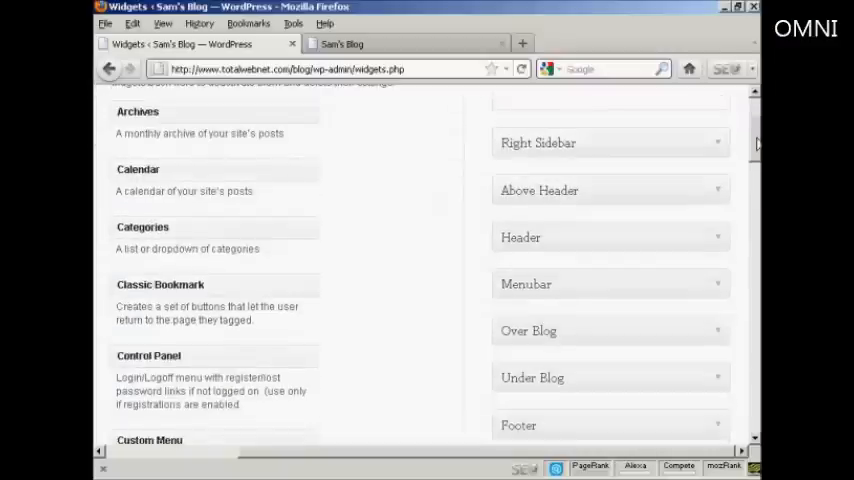
{"action": "scroll", "scroll_direction": "down", "scroll_amount": 3}
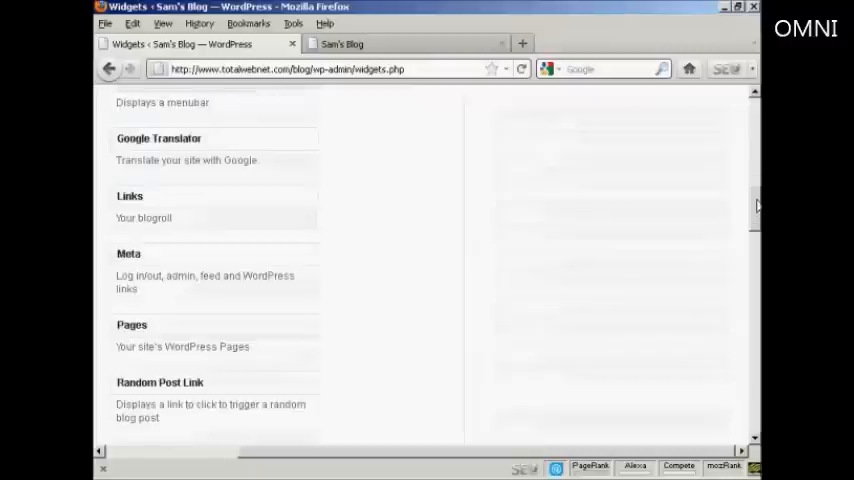
{"action": "scroll", "scroll_direction": "down", "scroll_amount": 3}
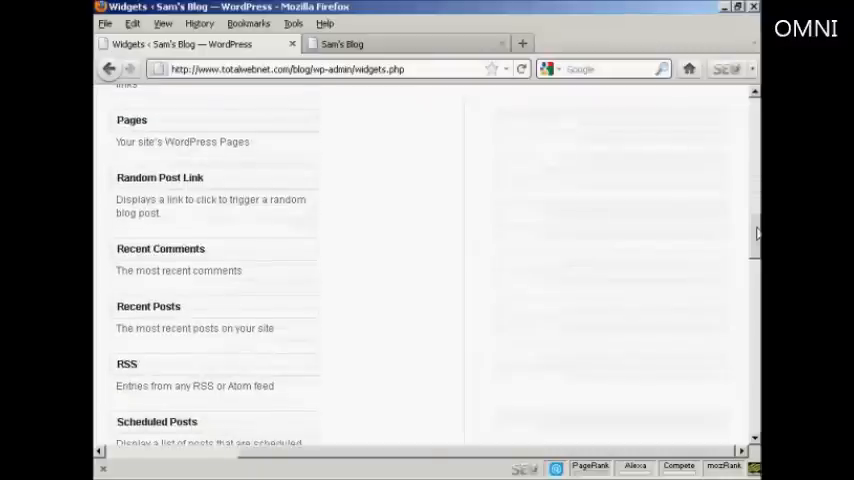
{"action": "scroll", "scroll_direction": "up", "scroll_amount": 3}
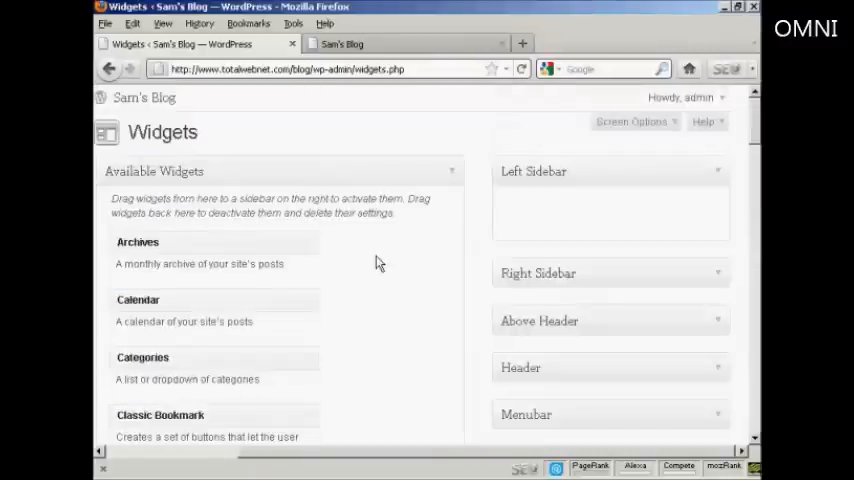
{"action": "mouse_move", "coordinate": [145, 302]}
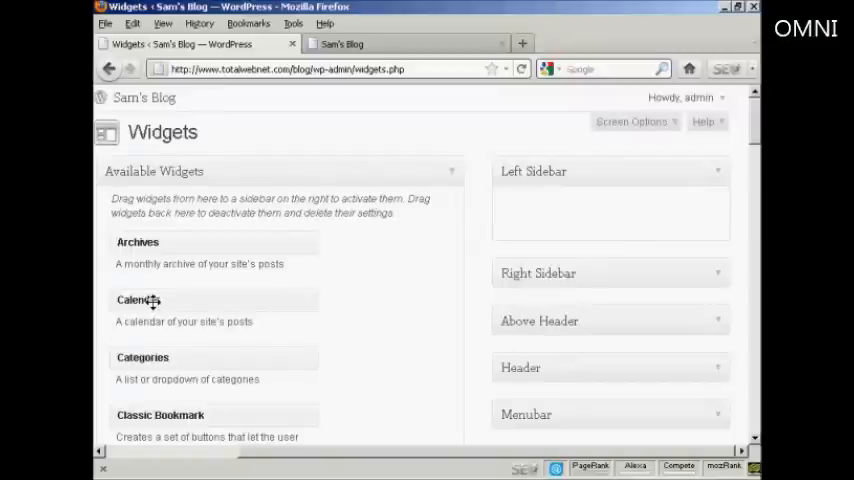
Step: Drag the Calendar widget into the Left Sidebar and save it titled 'Calendar'
{"action": "left_click_drag", "start_coordinate": [138, 300], "coordinate": [375, 257]}
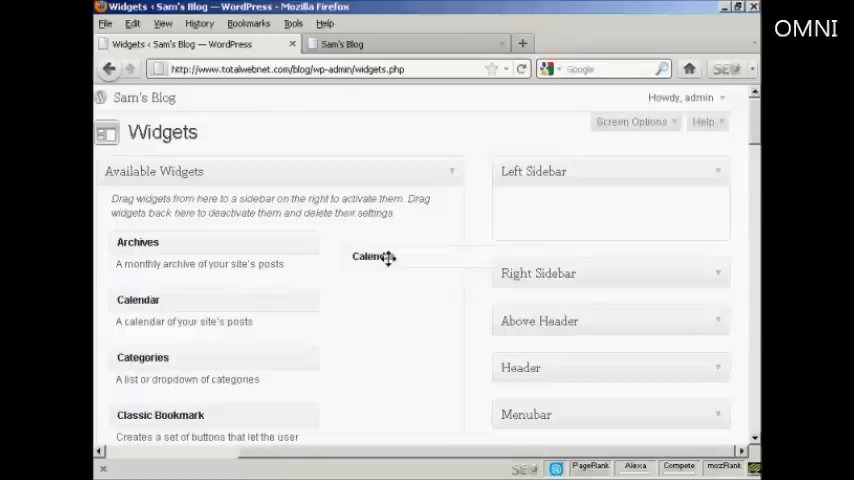
{"action": "left_click_drag", "start_coordinate": [374, 256], "coordinate": [555, 198]}
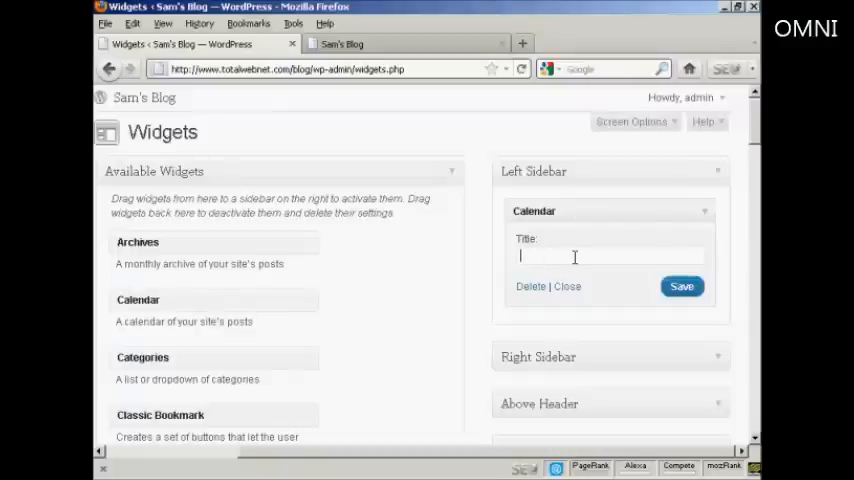
{"action": "type", "text": "Calendar"}
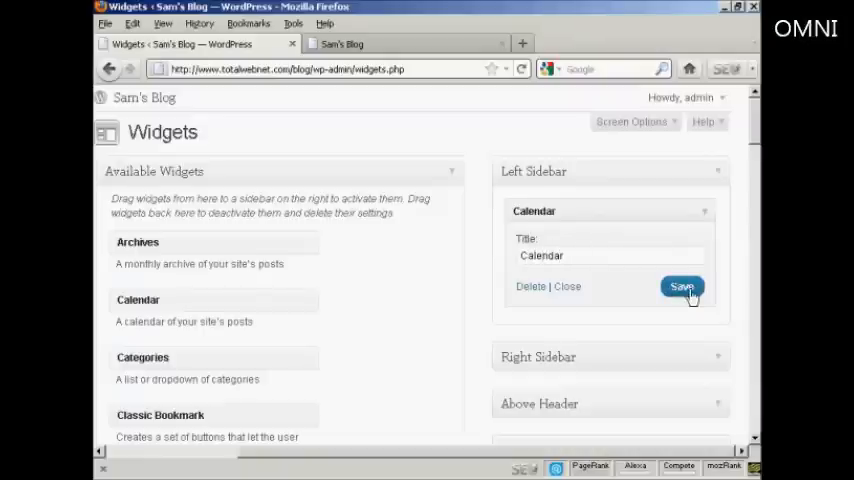
{"action": "left_click", "coordinate": [681, 287]}
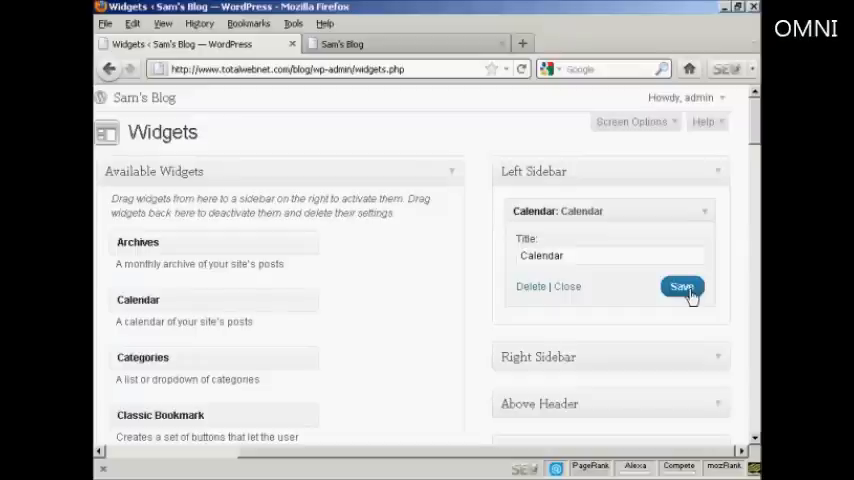
{"action": "mouse_move", "coordinate": [341, 80]}
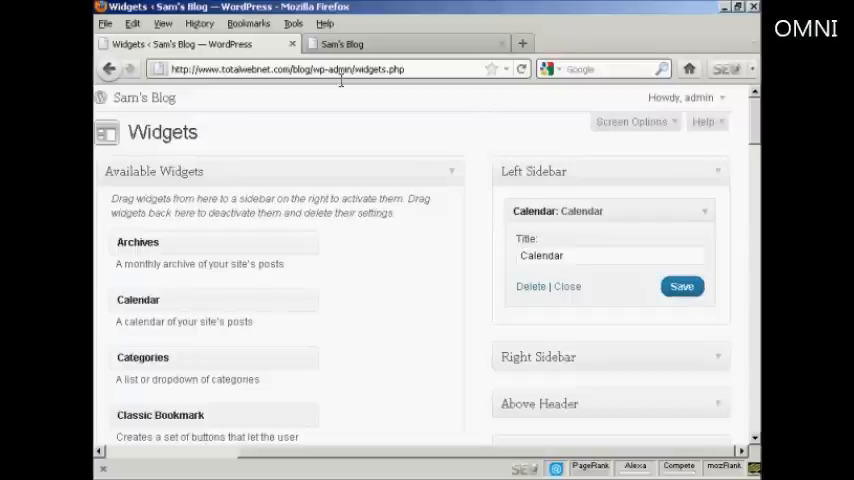
{"action": "mouse_move", "coordinate": [408, 50]}
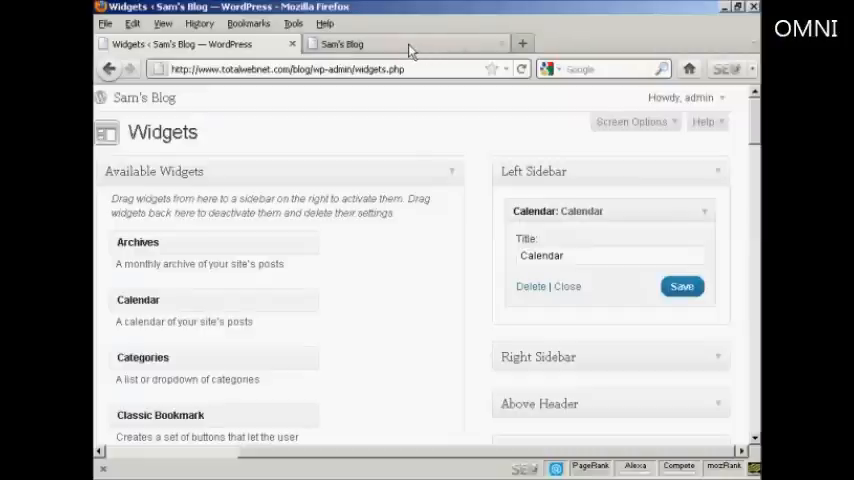
{"action": "left_click", "coordinate": [342, 43]}
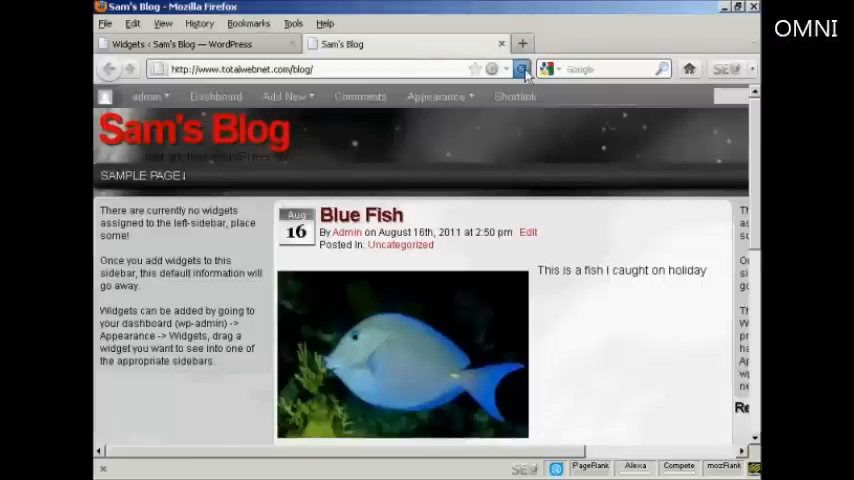
{"action": "left_click", "coordinate": [522, 68]}
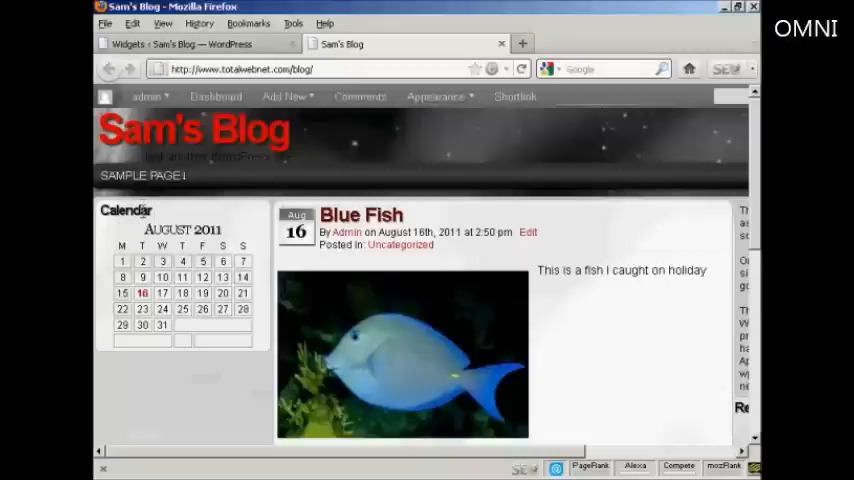
{"action": "mouse_move", "coordinate": [265, 295]}
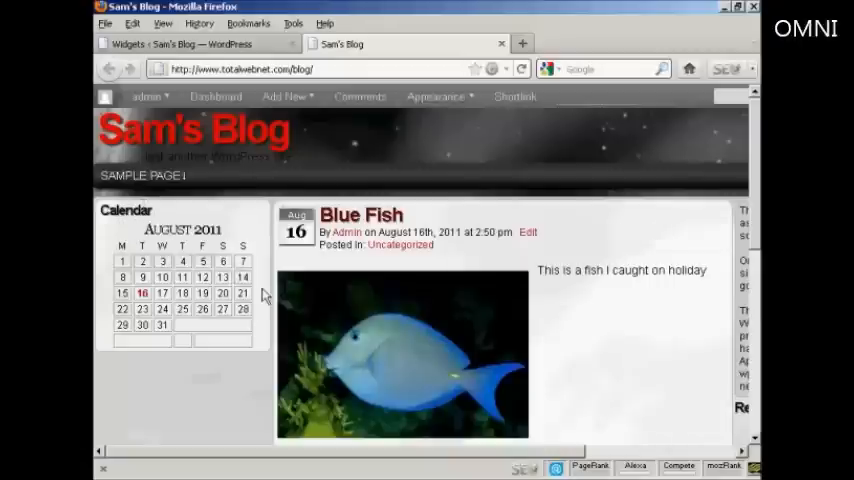
{"action": "mouse_move", "coordinate": [475, 124]}
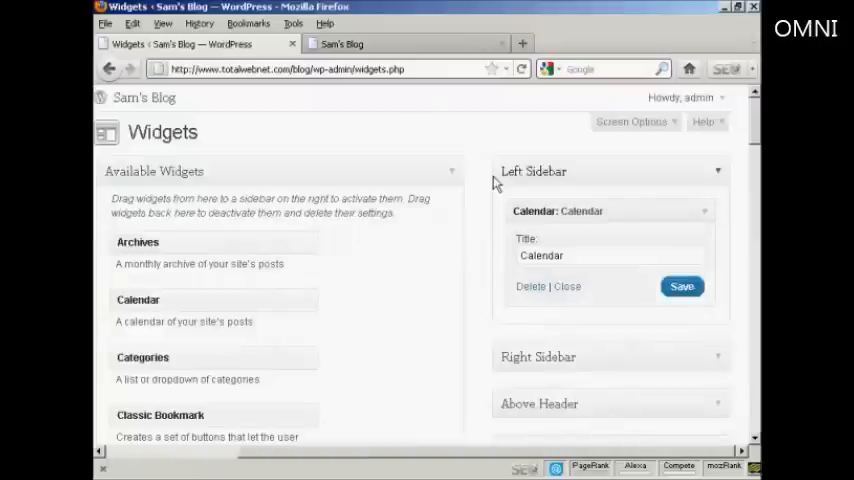
Step: Add Classic Bookmark beneath Calendar in the Left Sidebar, saved with title 'Bookmarks'
{"action": "scroll", "scroll_direction": "down", "scroll_amount": 3}
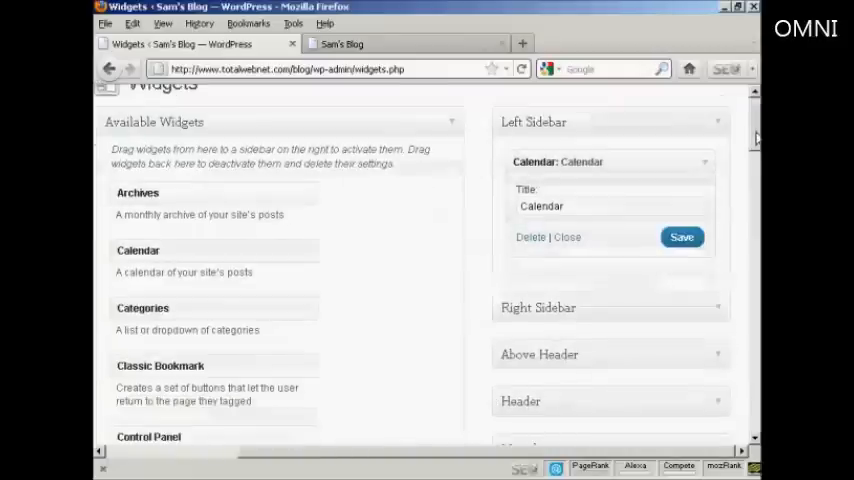
{"action": "scroll", "scroll_direction": "down", "scroll_amount": 3}
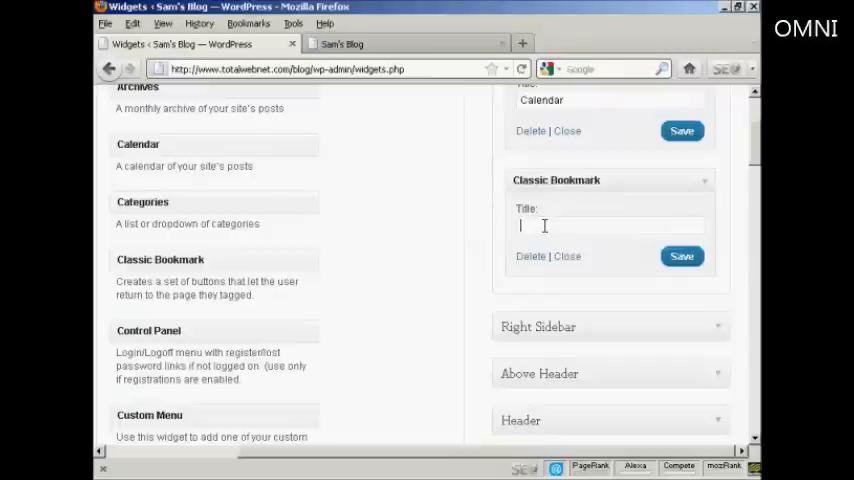
{"action": "type", "text": "Bookmarks"}
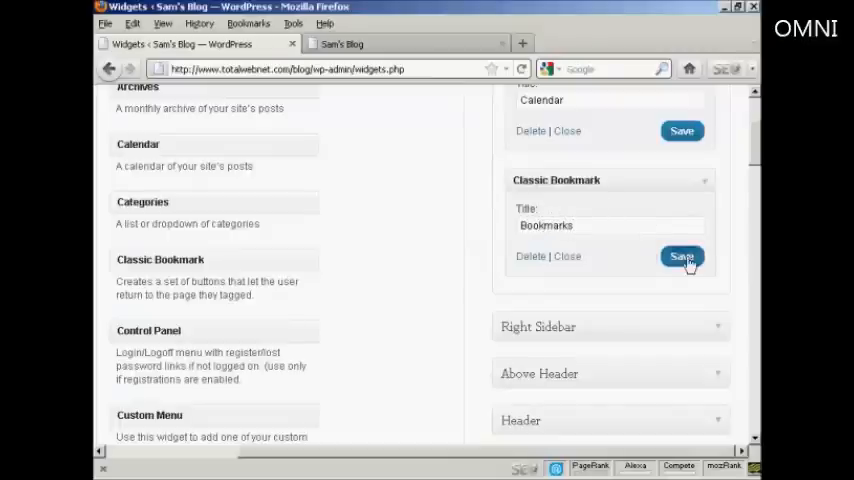
{"action": "left_click", "coordinate": [682, 256]}
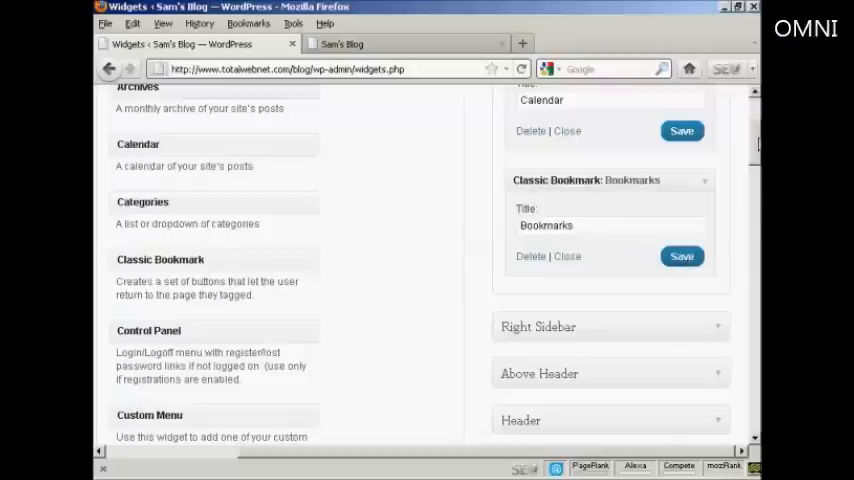
{"action": "scroll", "scroll_direction": "down", "scroll_amount": 3}
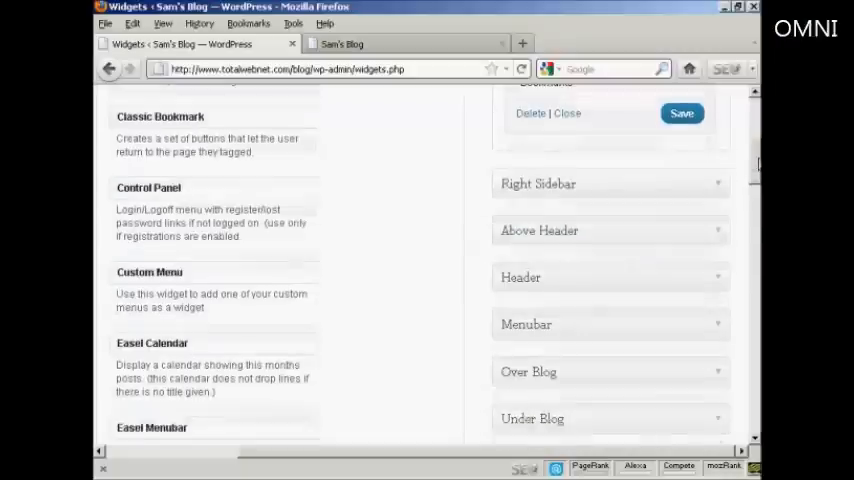
Step: Scroll down to the lower Menubar, Over Blog, Under Blog and Footer areas
{"action": "scroll", "scroll_direction": "down", "scroll_amount": 3}
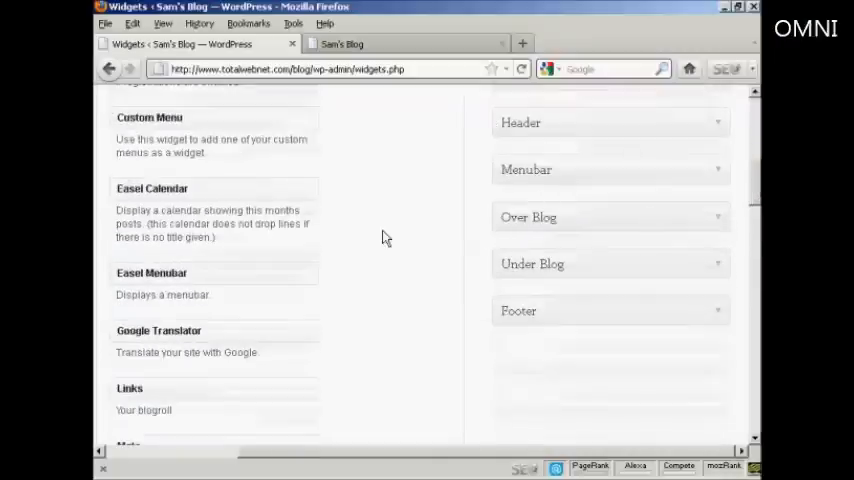
{"action": "mouse_move", "coordinate": [275, 317]}
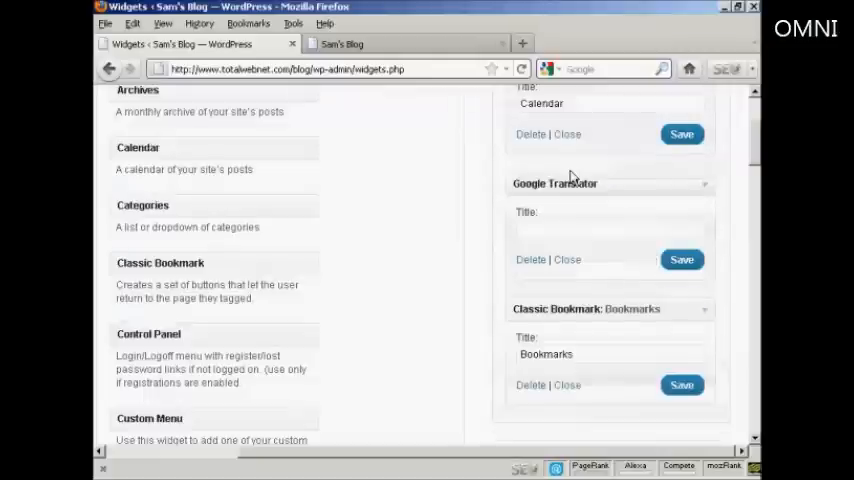
{"action": "mouse_move", "coordinate": [535, 226]}
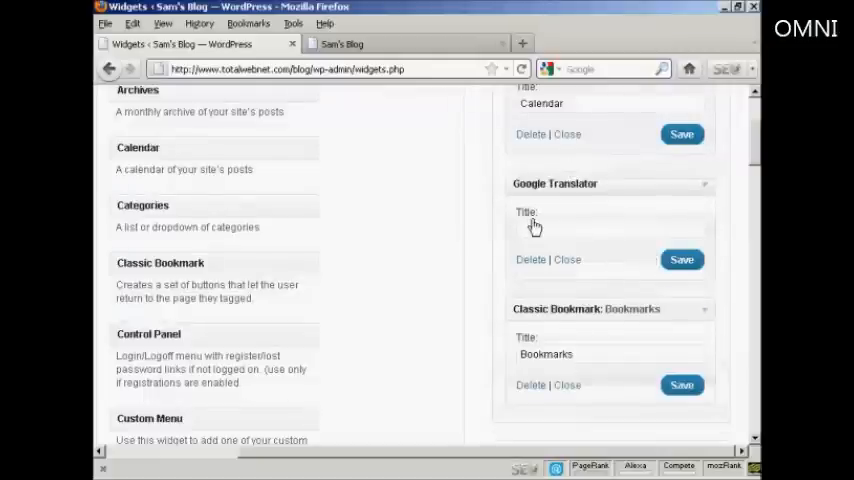
{"action": "mouse_move", "coordinate": [557, 198]}
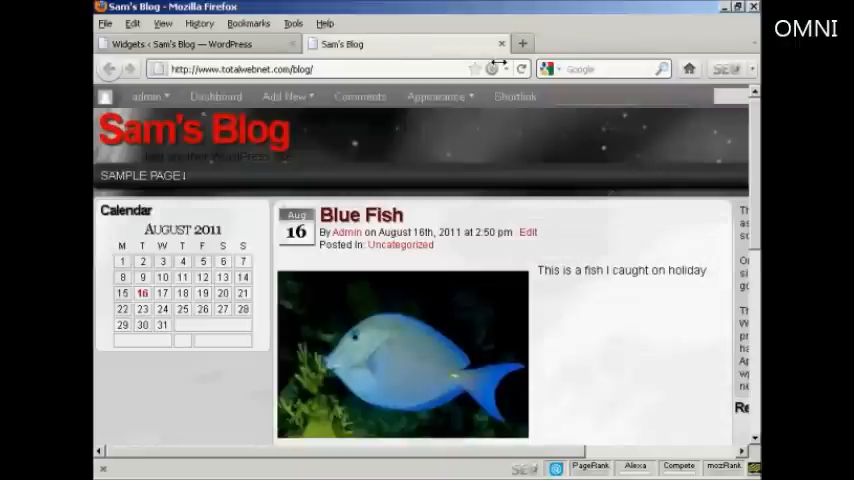
{"action": "left_click", "coordinate": [521, 68]}
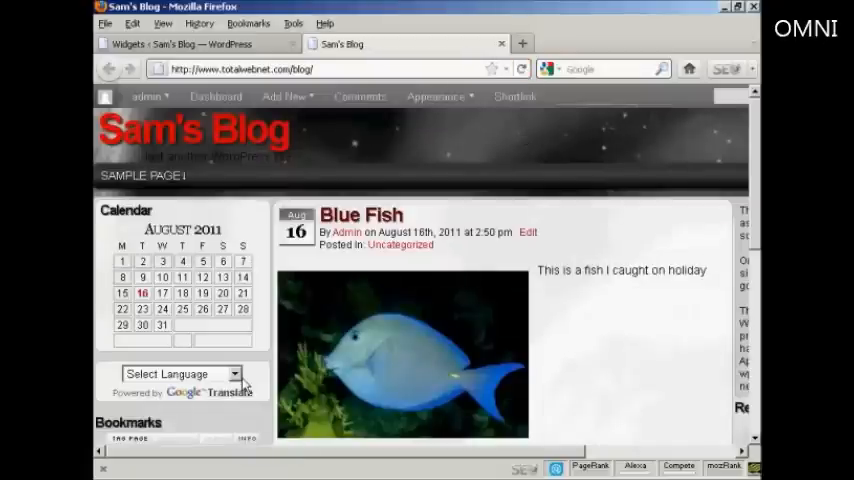
{"action": "mouse_move", "coordinate": [250, 430]}
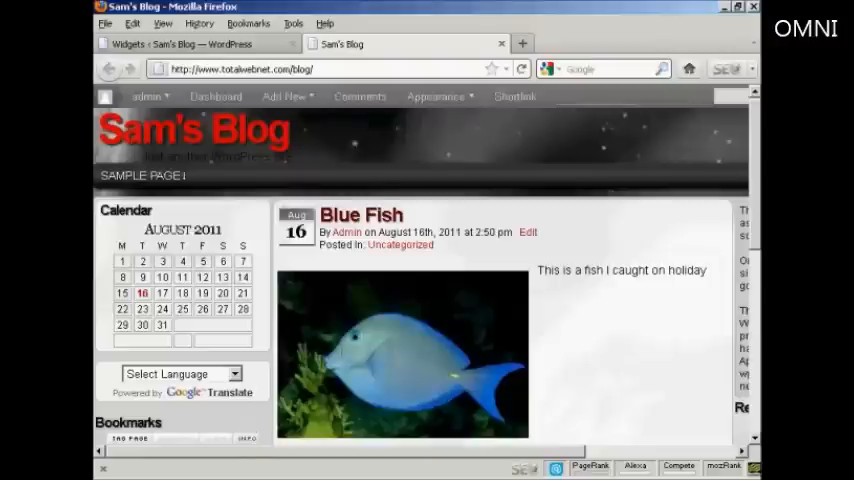
{"action": "left_click", "coordinate": [180, 43]}
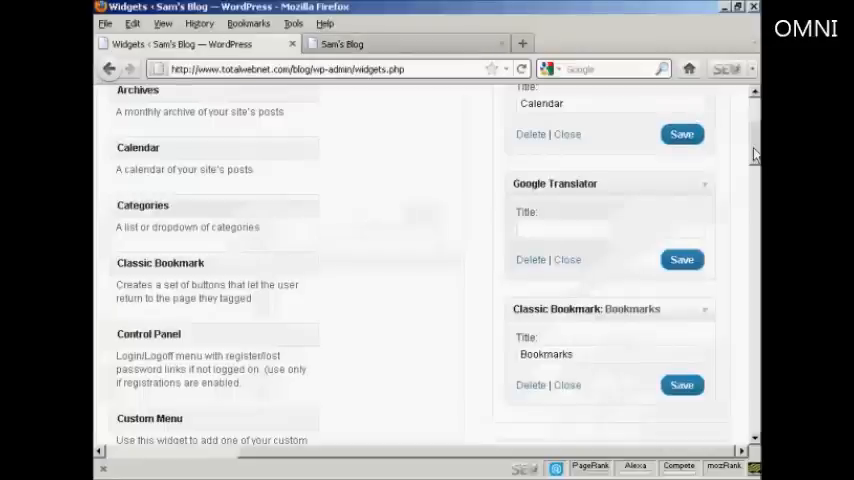
{"action": "scroll", "scroll_direction": "up", "scroll_amount": 3}
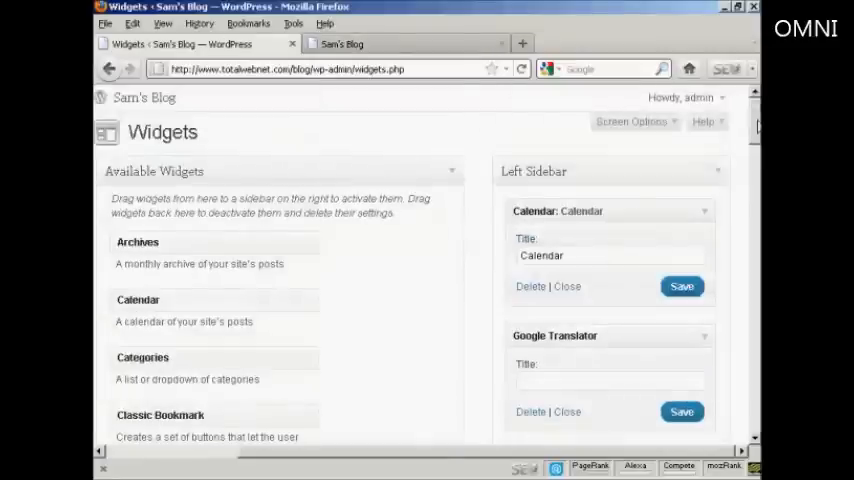
{"action": "scroll", "scroll_direction": "down", "scroll_amount": 3}
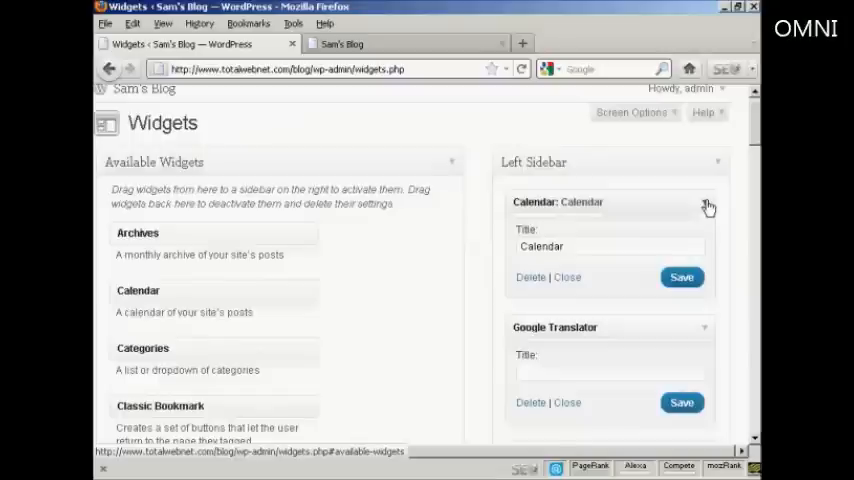
{"action": "left_click", "coordinate": [706, 205]}
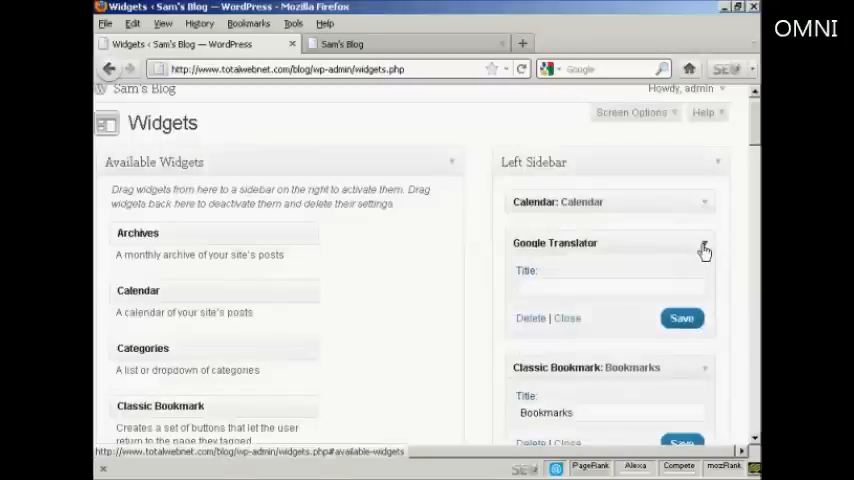
{"action": "left_click", "coordinate": [704, 248]}
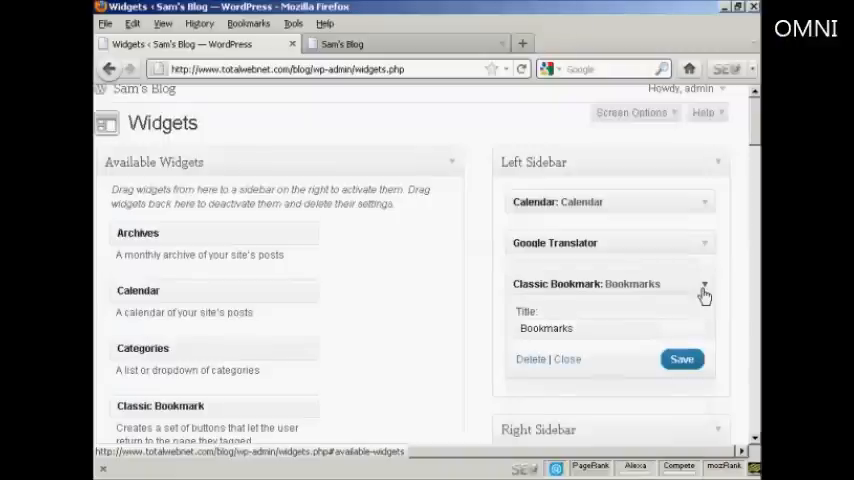
{"action": "left_click", "coordinate": [704, 289]}
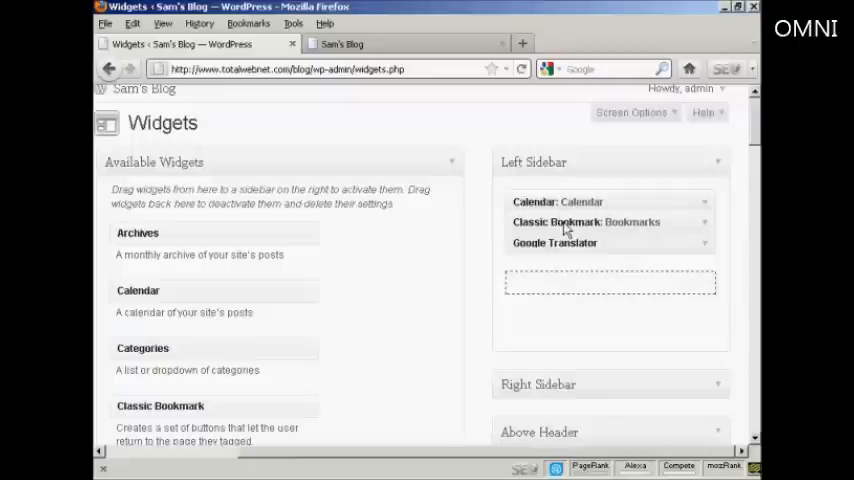
{"action": "left_click_drag", "start_coordinate": [587, 221], "coordinate": [587, 283]}
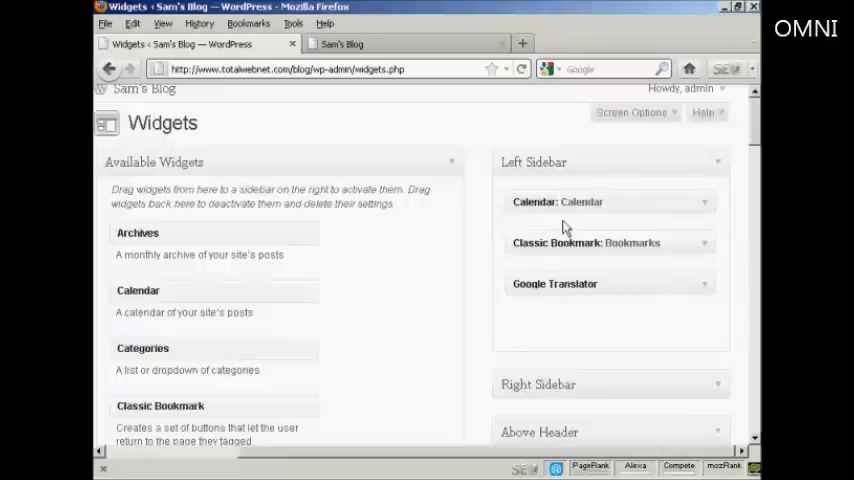
{"action": "mouse_move", "coordinate": [571, 267]}
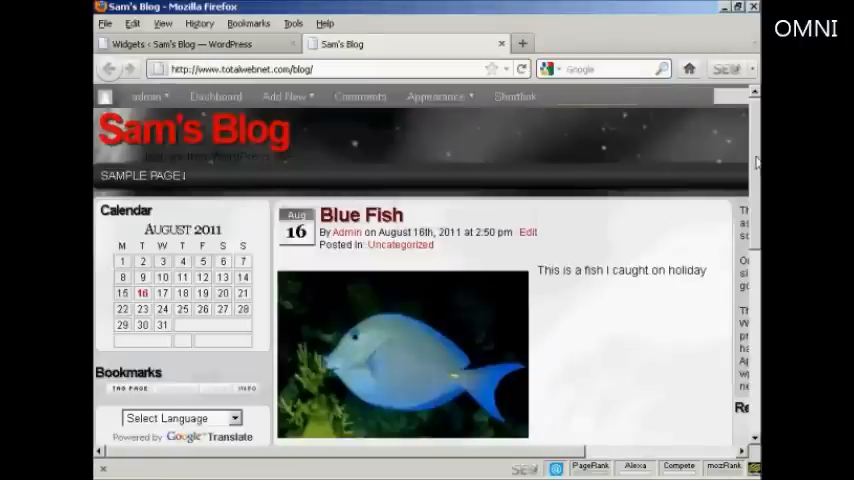
{"action": "mouse_move", "coordinate": [168, 378]}
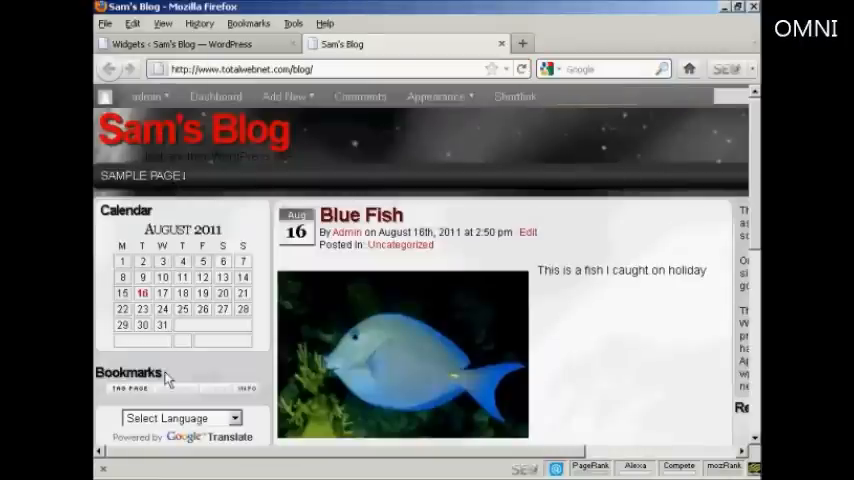
{"action": "mouse_move", "coordinate": [250, 435]}
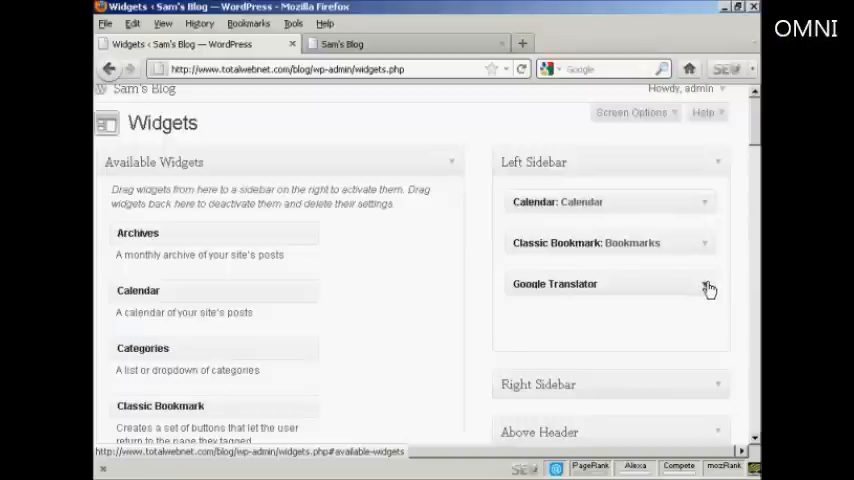
Step: Expand the Google Translator widget in the Left Sidebar and delete it
{"action": "left_click", "coordinate": [705, 287]}
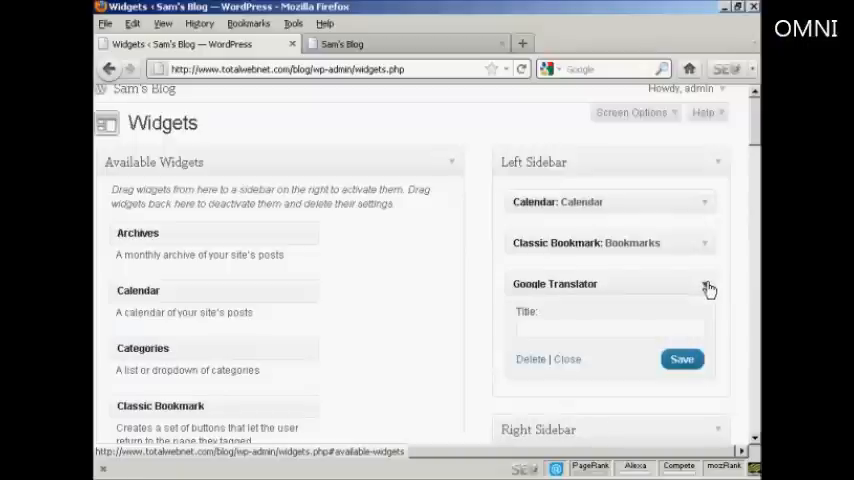
{"action": "mouse_move", "coordinate": [755, 135]}
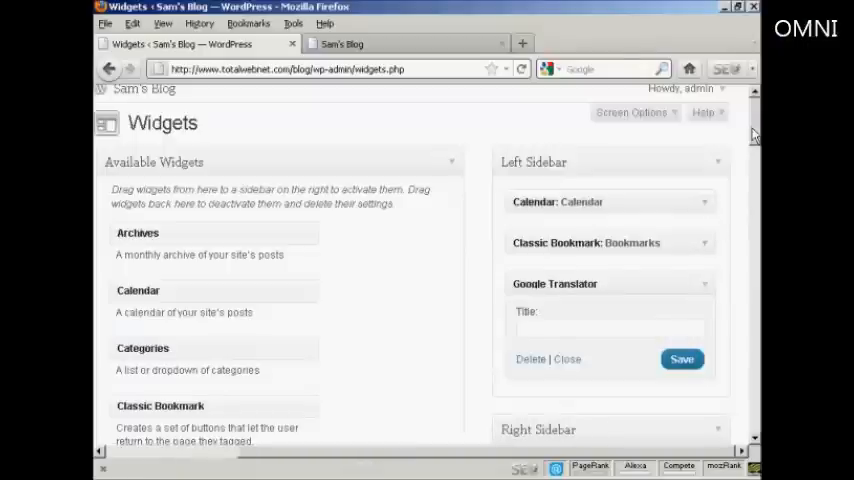
{"action": "scroll", "scroll_direction": "down", "scroll_amount": 3}
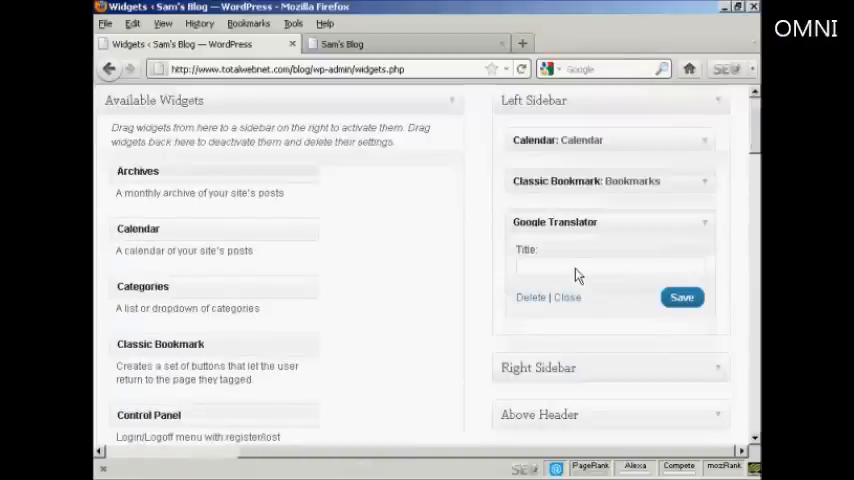
{"action": "mouse_move", "coordinate": [707, 228]}
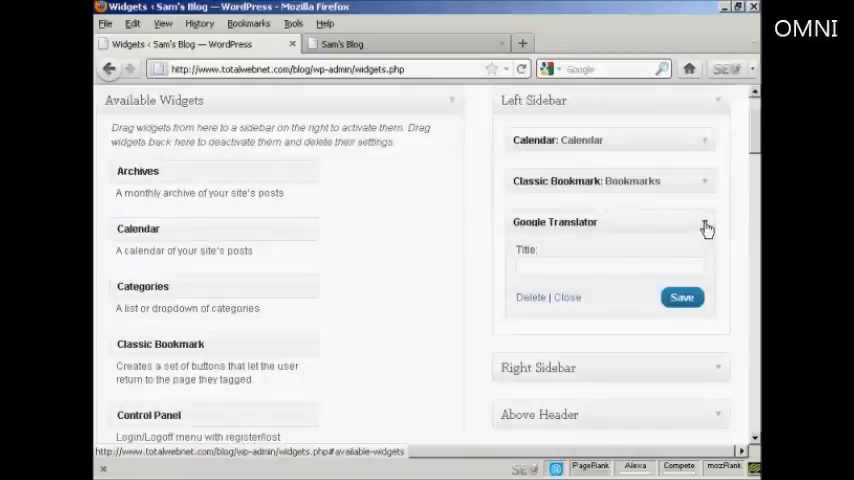
{"action": "mouse_move", "coordinate": [531, 297]}
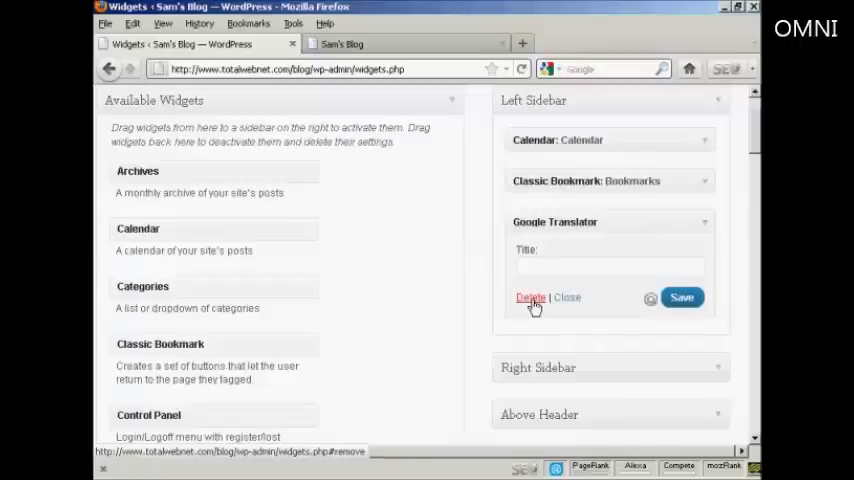
{"action": "left_click", "coordinate": [530, 297]}
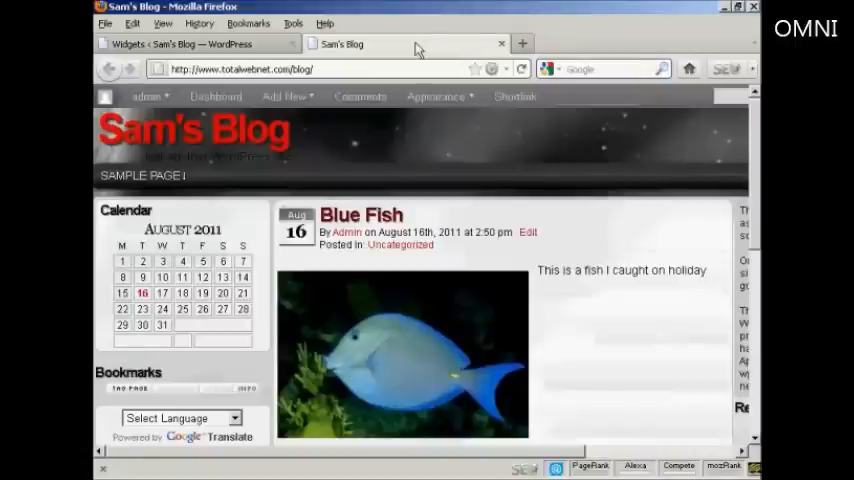
Step: Reload Sam's Blog and check that the Google Translate picker is gone
{"action": "left_click", "coordinate": [523, 68]}
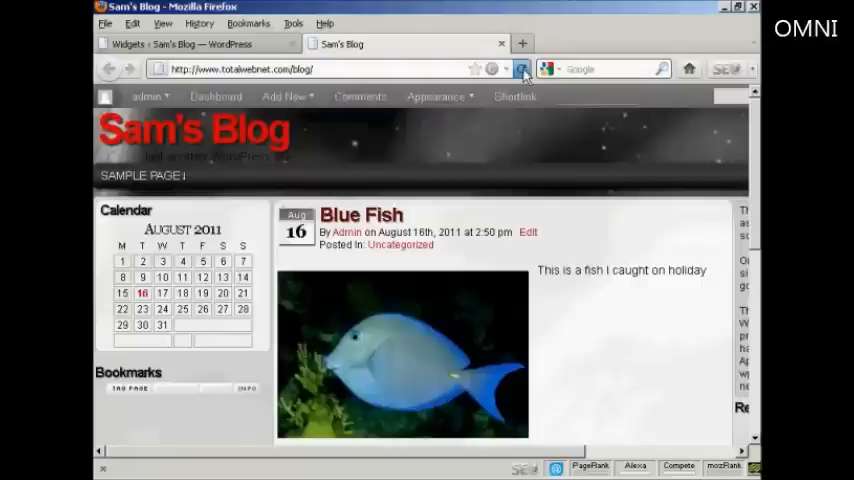
{"action": "scroll", "scroll_direction": "down", "scroll_amount": 3}
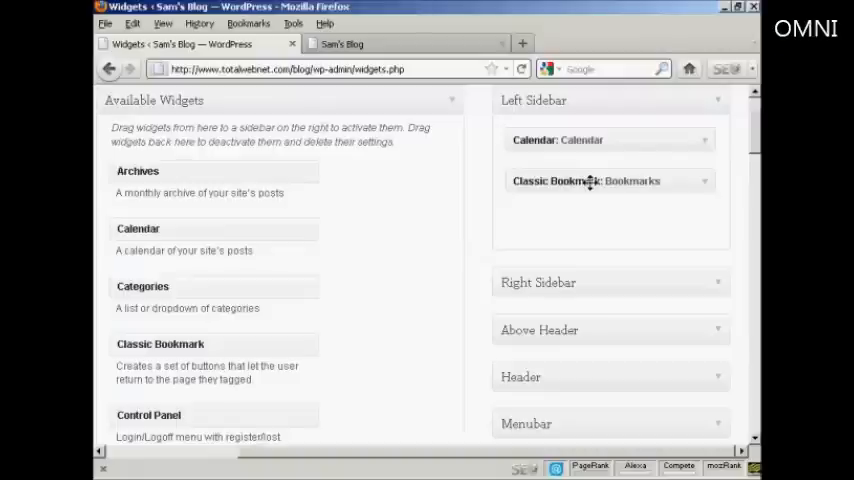
Step: Drag Classic Bookmark from the Left Sidebar back to Available Widgets
{"action": "left_click_drag", "start_coordinate": [587, 181], "coordinate": [222, 211]}
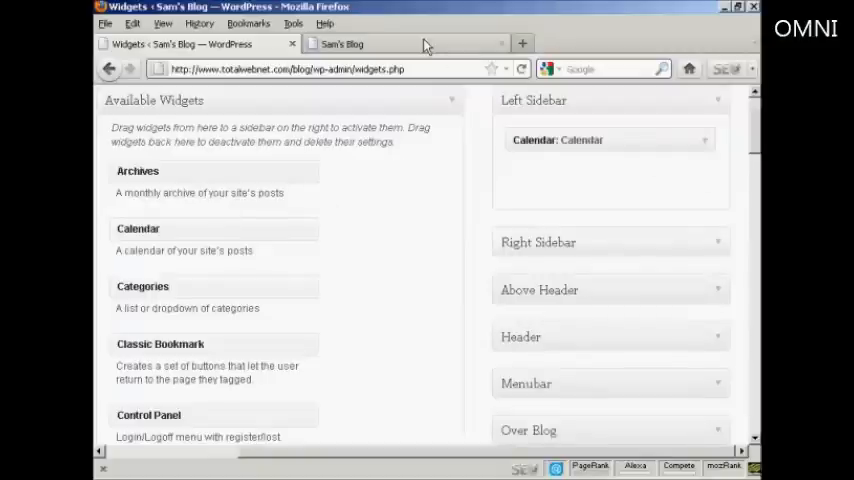
{"action": "left_click", "coordinate": [400, 43]}
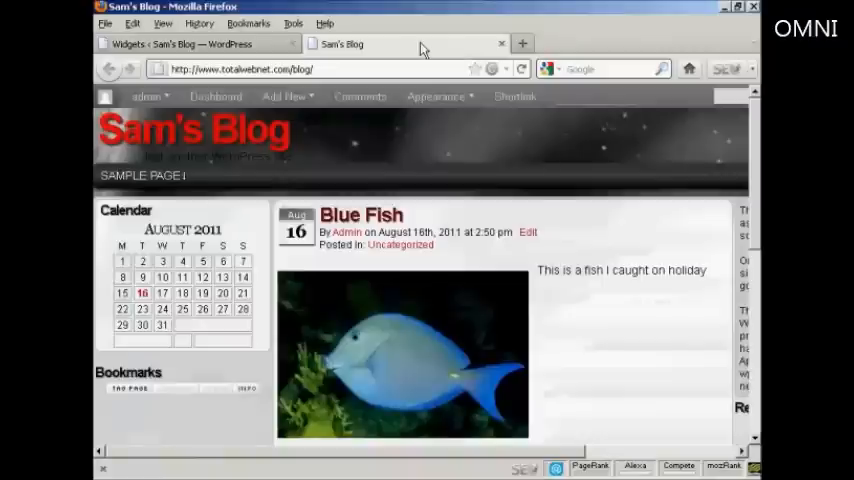
Step: Reload the blog to see only the Calendar, then return to Widgets
{"action": "left_click", "coordinate": [521, 68]}
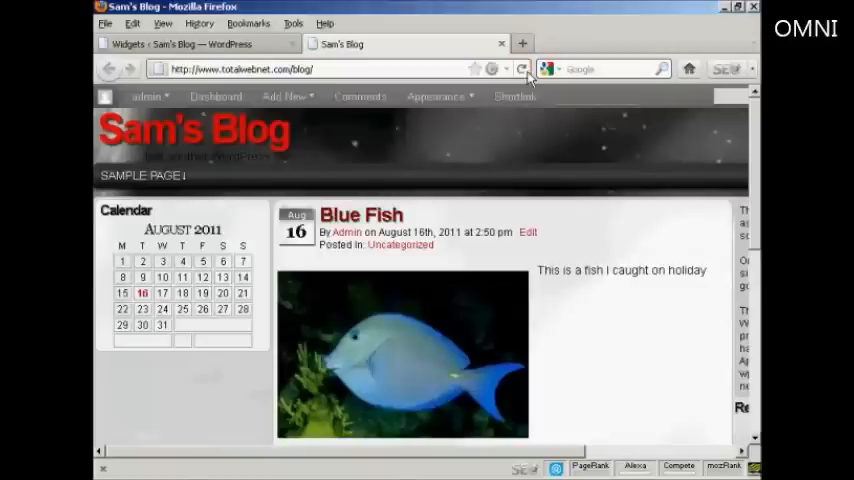
{"action": "left_click", "coordinate": [521, 68]}
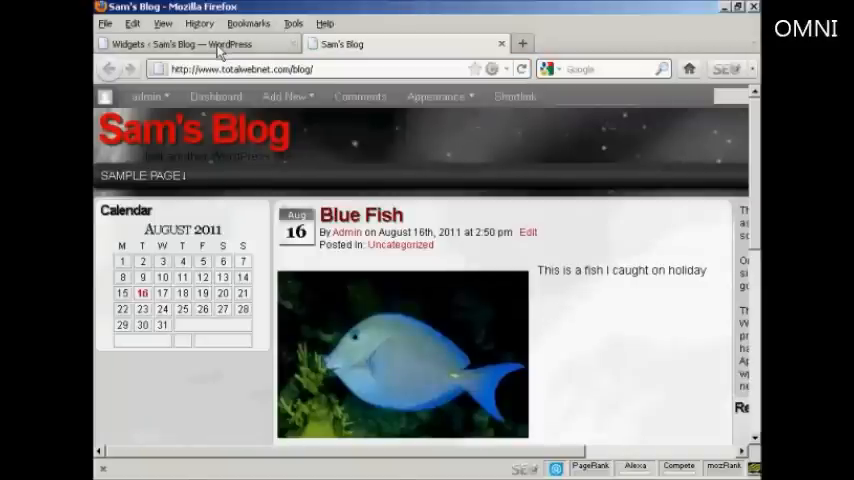
{"action": "left_click", "coordinate": [195, 43]}
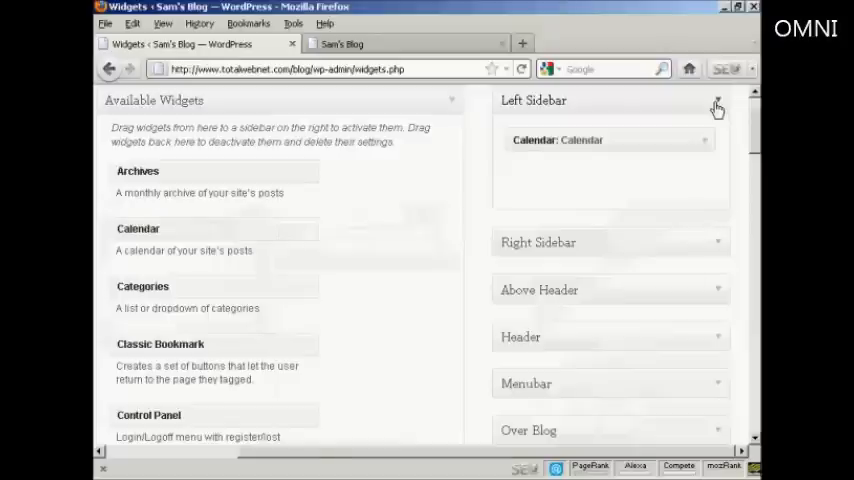
Step: Add the Archives widget to the Right Sidebar and reload the blog to see it
{"action": "left_click", "coordinate": [716, 106]}
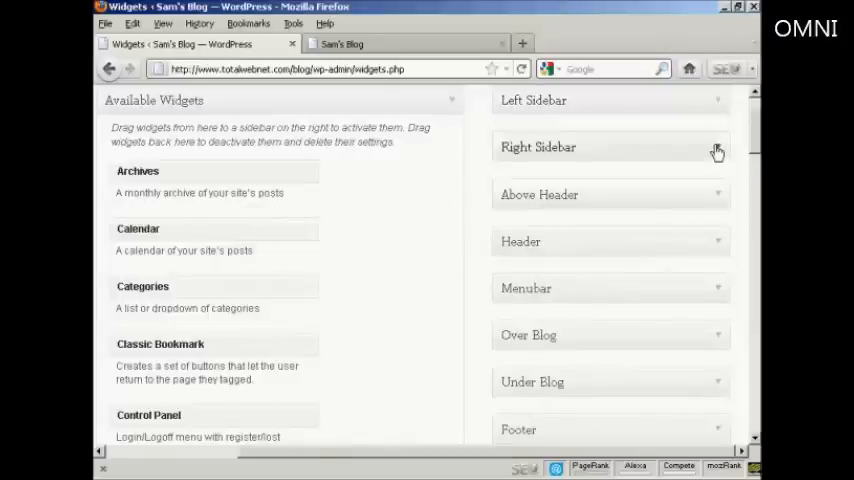
{"action": "left_click", "coordinate": [716, 150]}
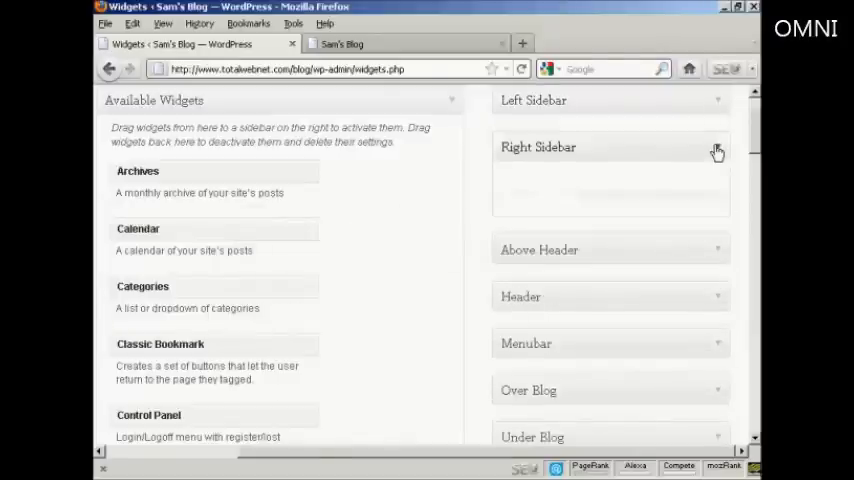
{"action": "left_click", "coordinate": [717, 152]}
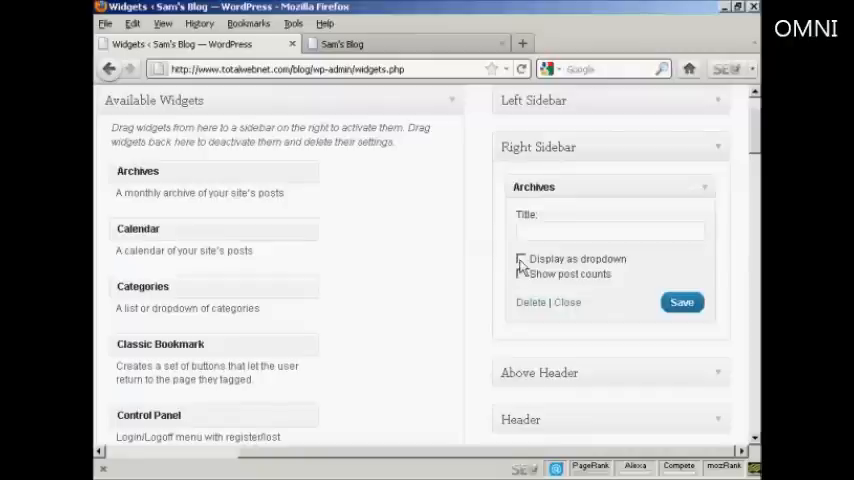
{"action": "left_click", "coordinate": [521, 258]}
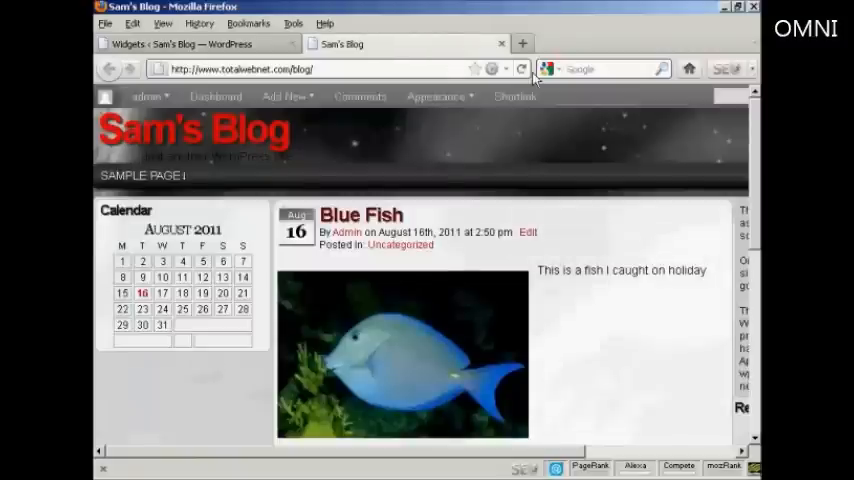
{"action": "left_click", "coordinate": [522, 68]}
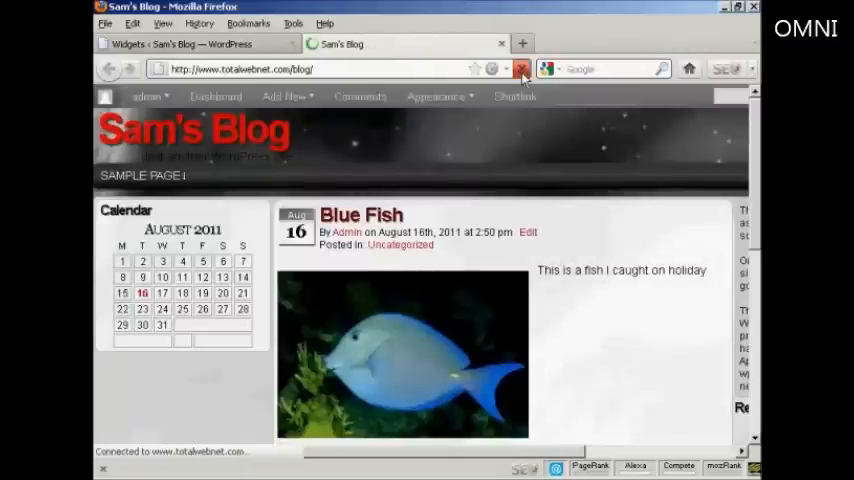